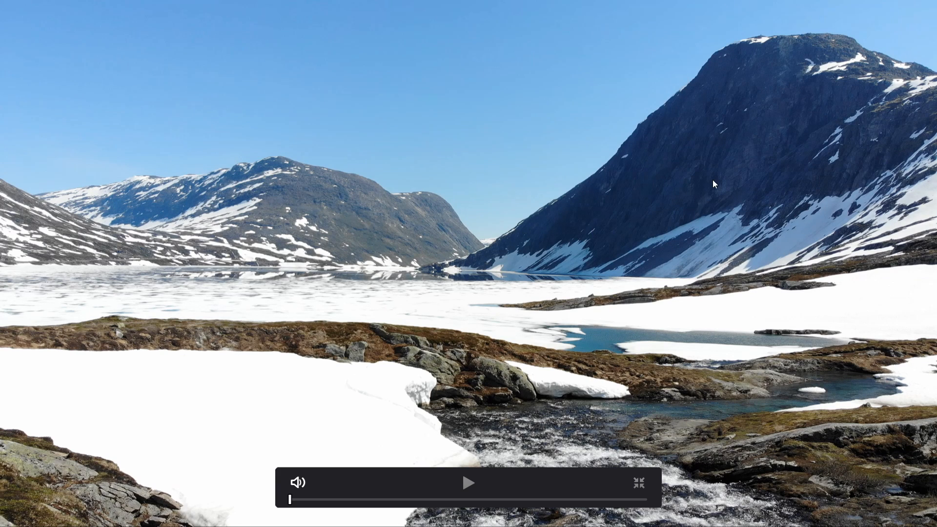
mouse_move(154, 215)
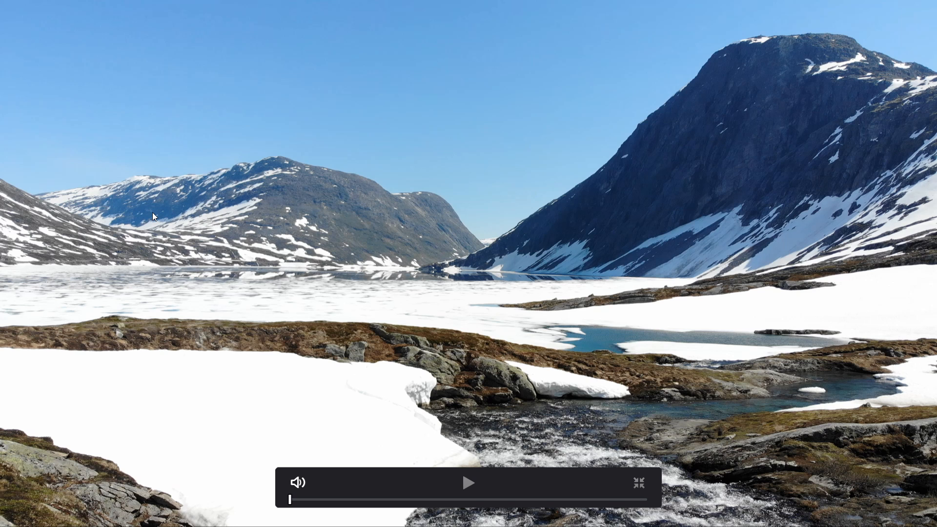
Step: Add serial corrector node 01 between the mountain clip's source and output
left_click(638, 483)
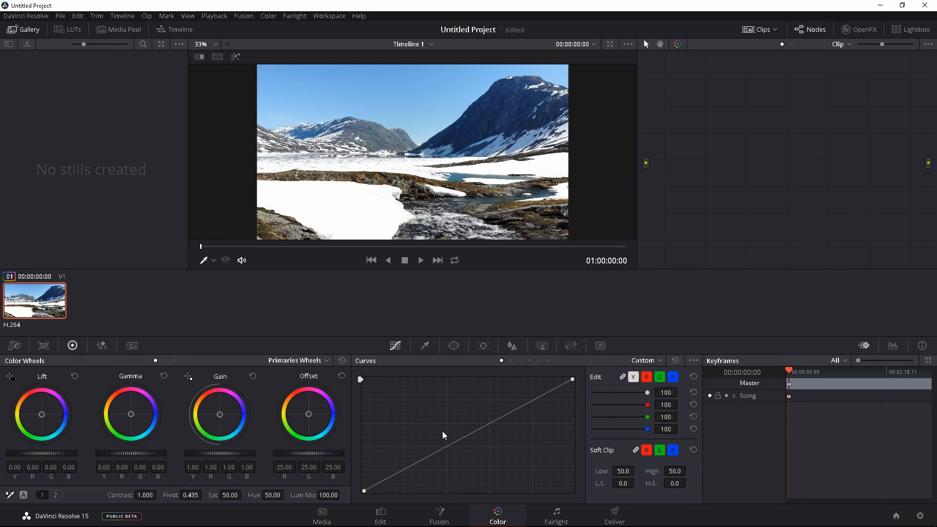
mouse_move(447, 423)
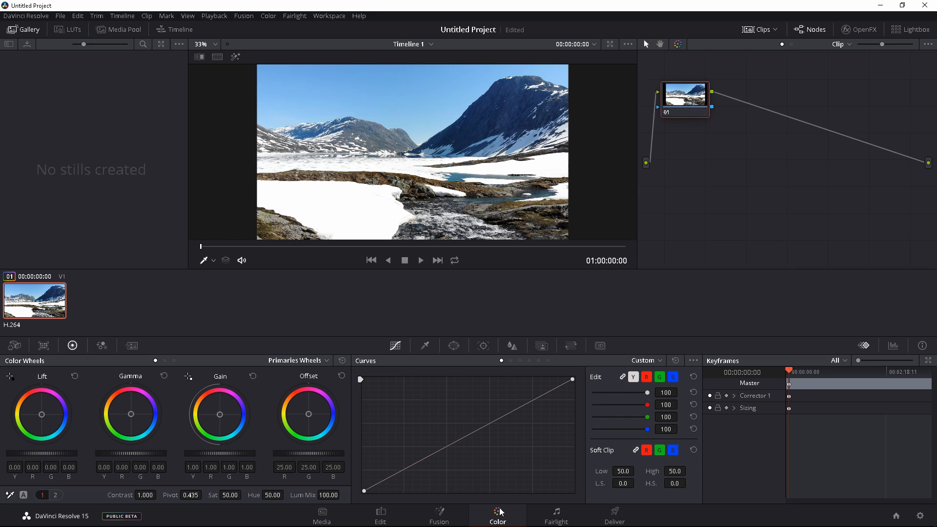
mouse_move(642, 142)
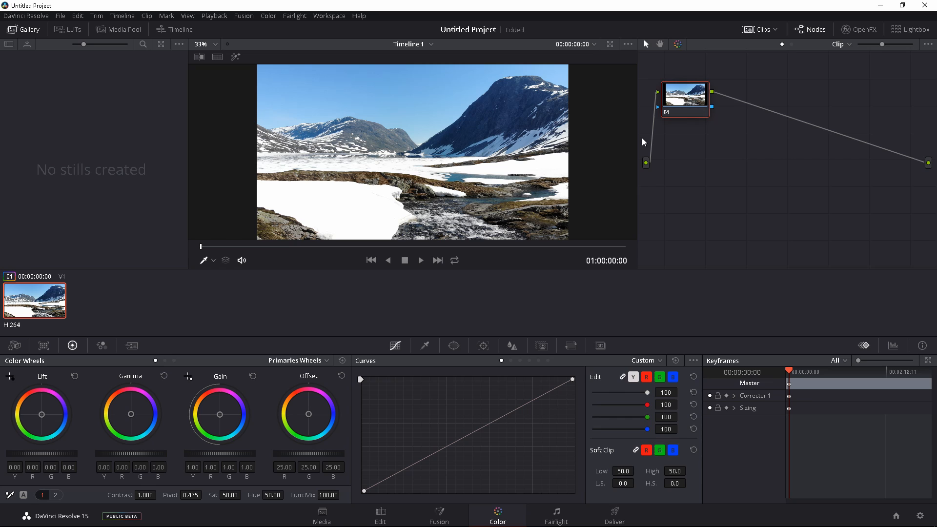
mouse_move(619, 175)
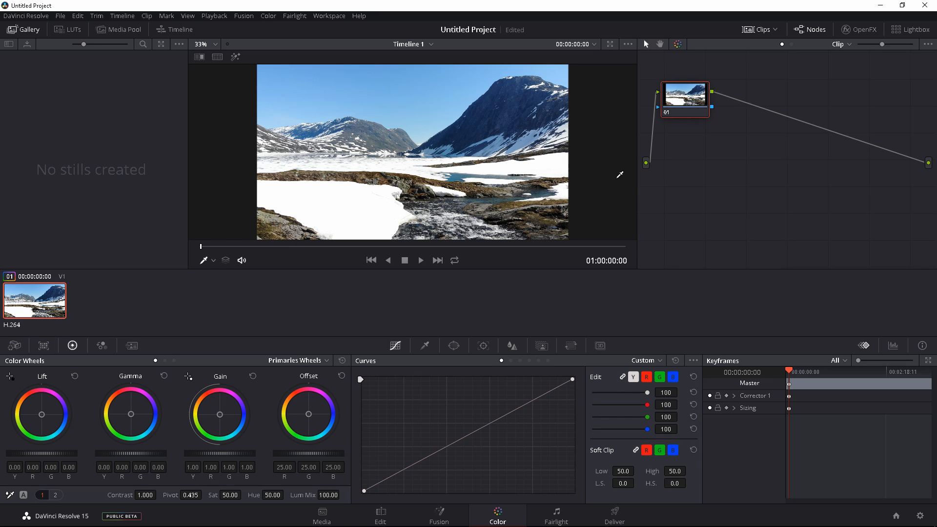
mouse_move(395, 343)
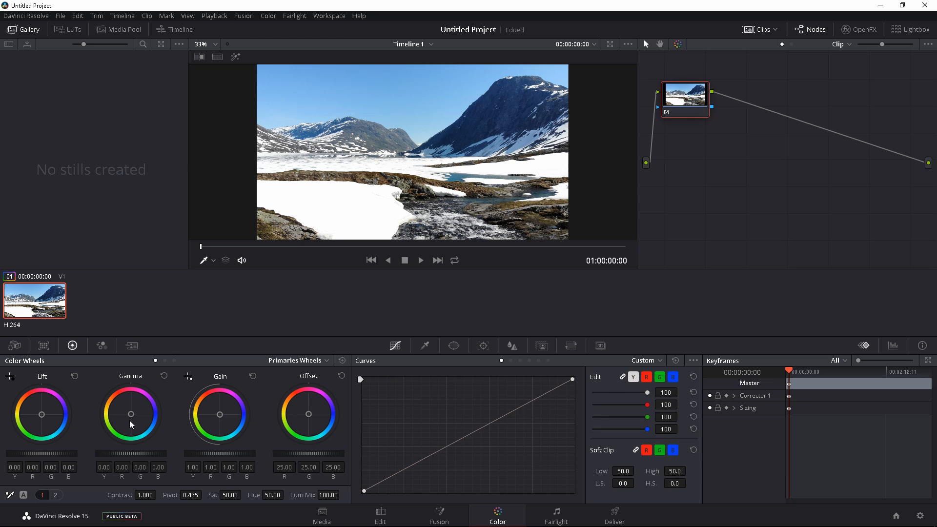
mouse_move(445, 152)
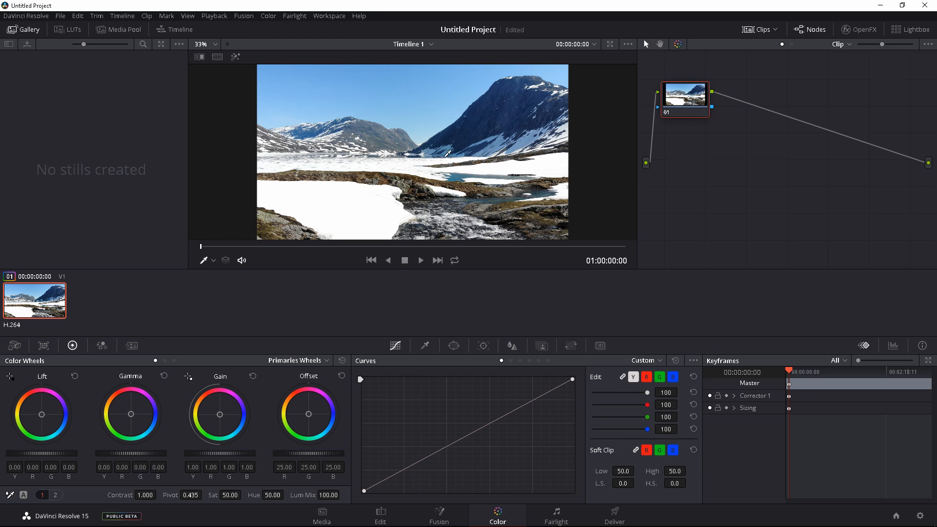
mouse_move(493, 109)
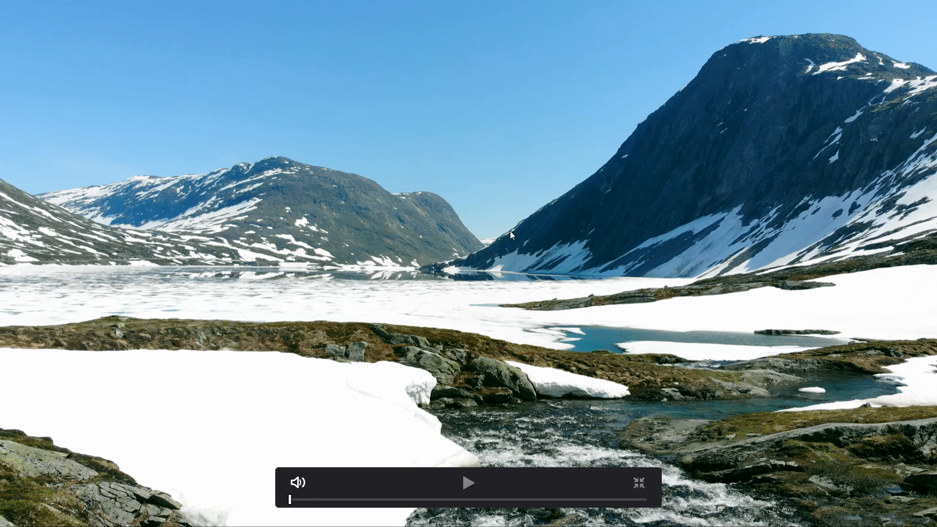
left_click(638, 482)
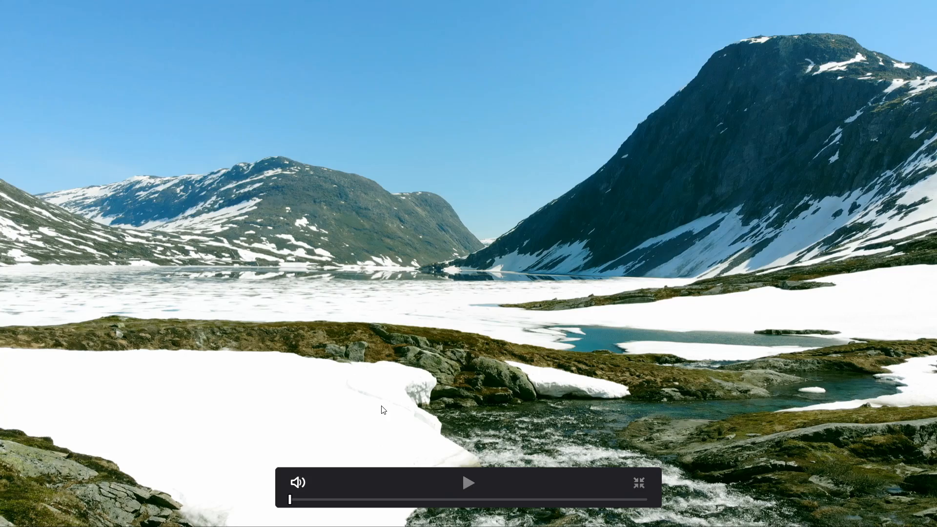
left_click(638, 484)
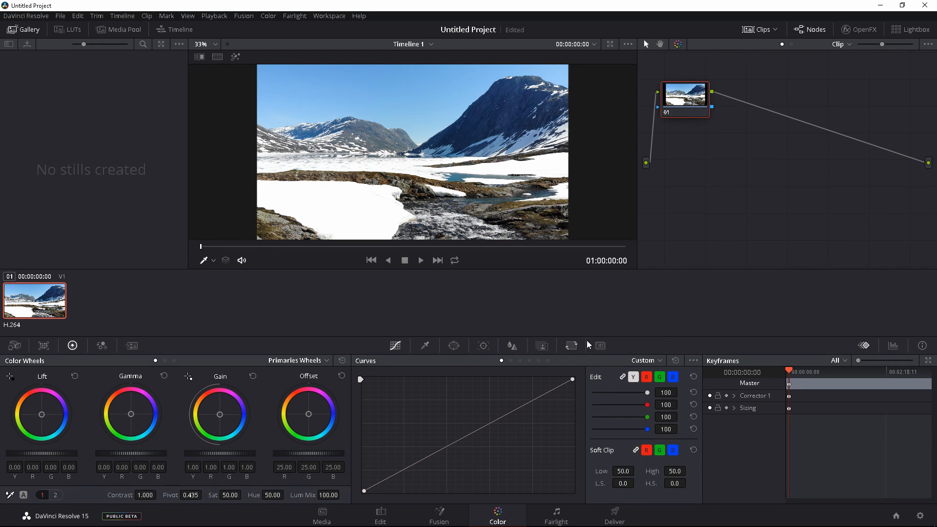
mouse_move(597, 330)
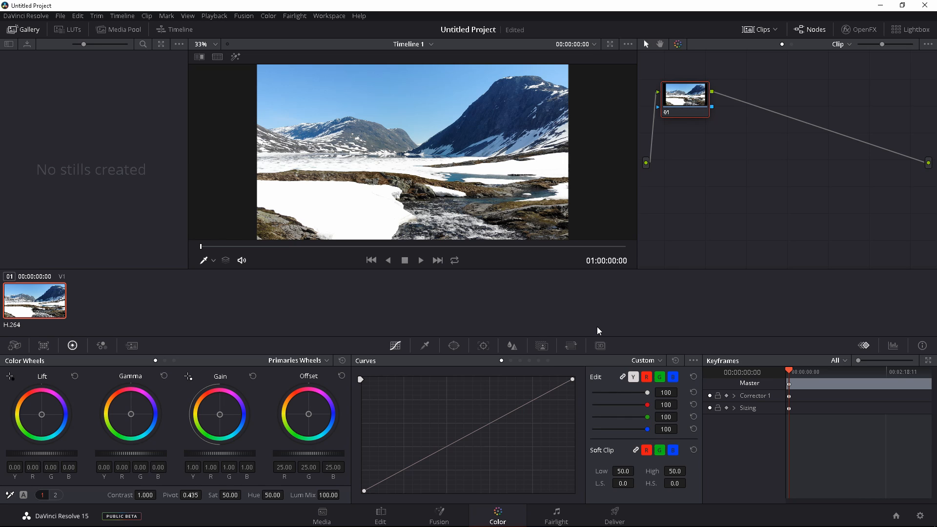
mouse_move(673, 303)
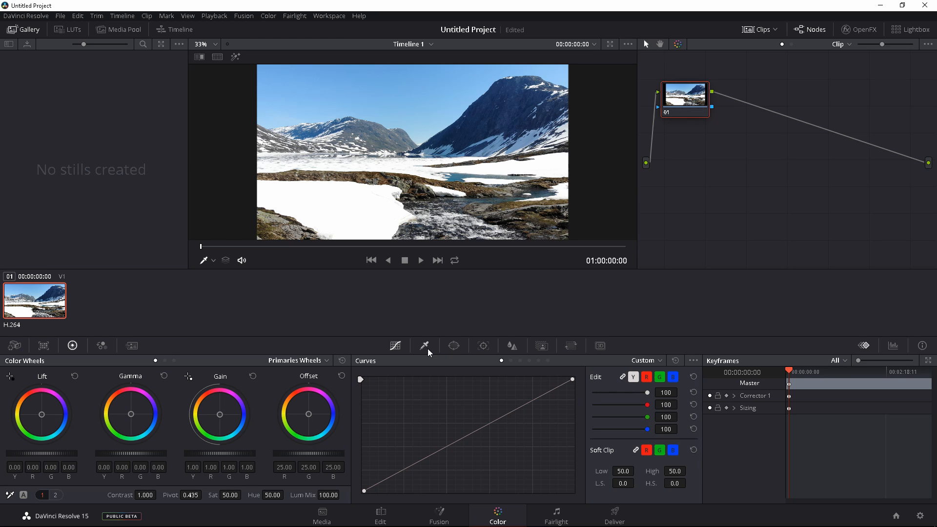
Step: Qualify the blue shadowed slope on node 01 and set the matte blur radius to 30
left_click(426, 346)
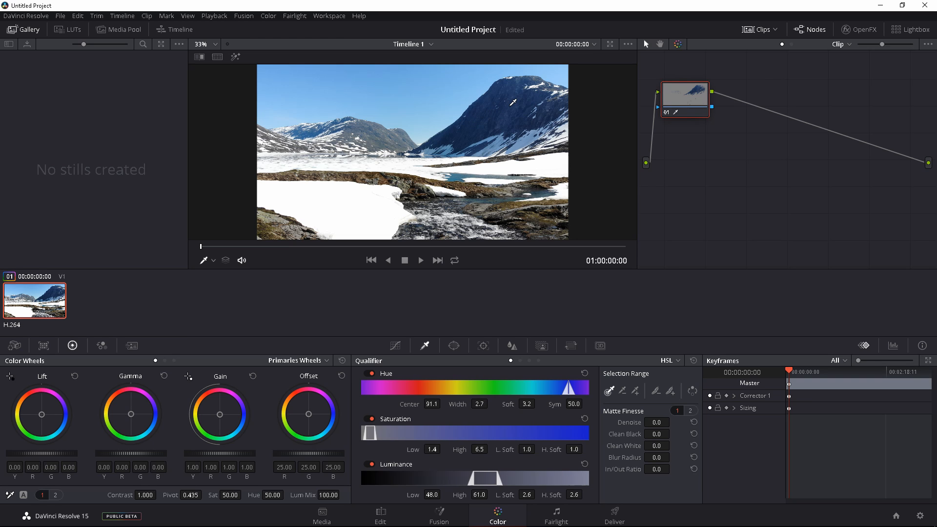
mouse_move(535, 114)
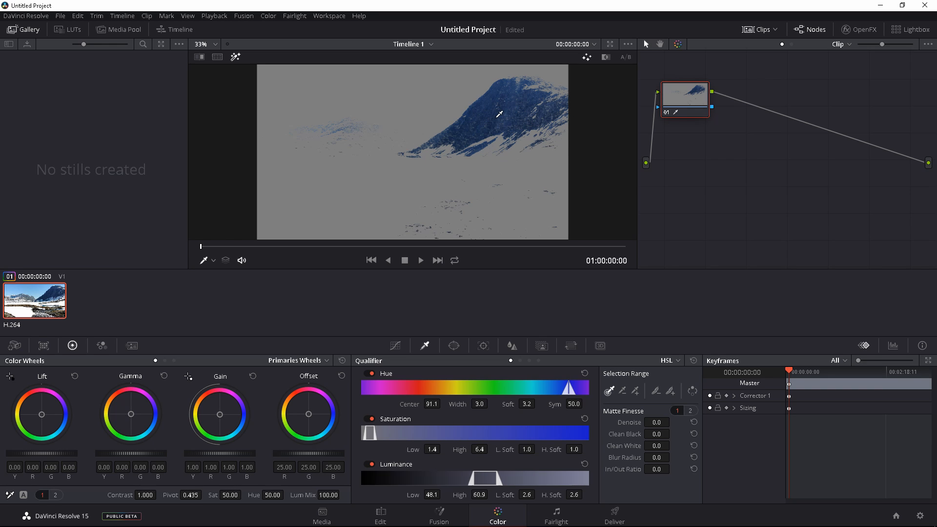
mouse_move(498, 375)
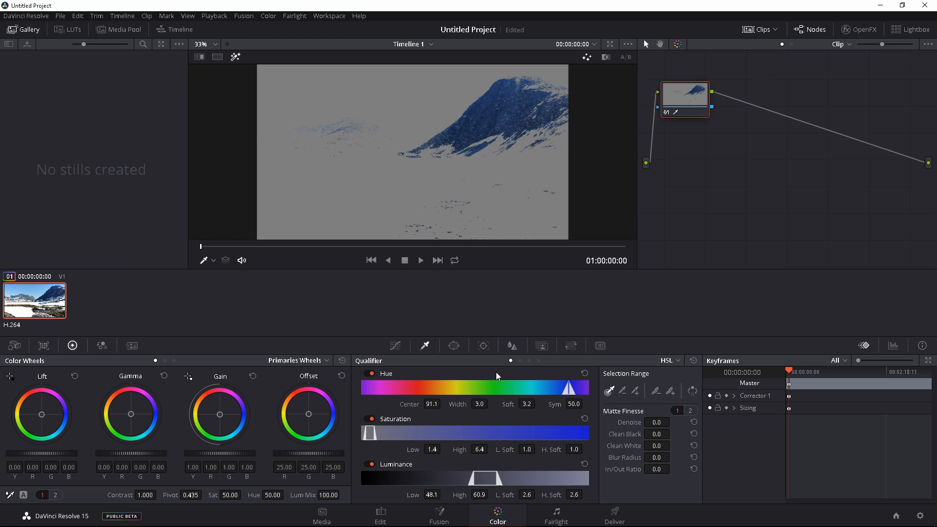
left_click(656, 458)
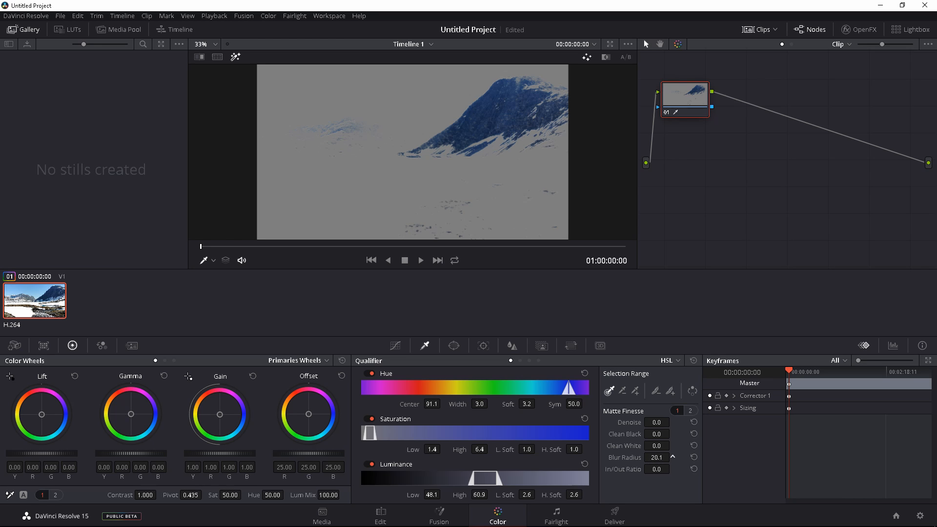
left_click(673, 454)
type("30")
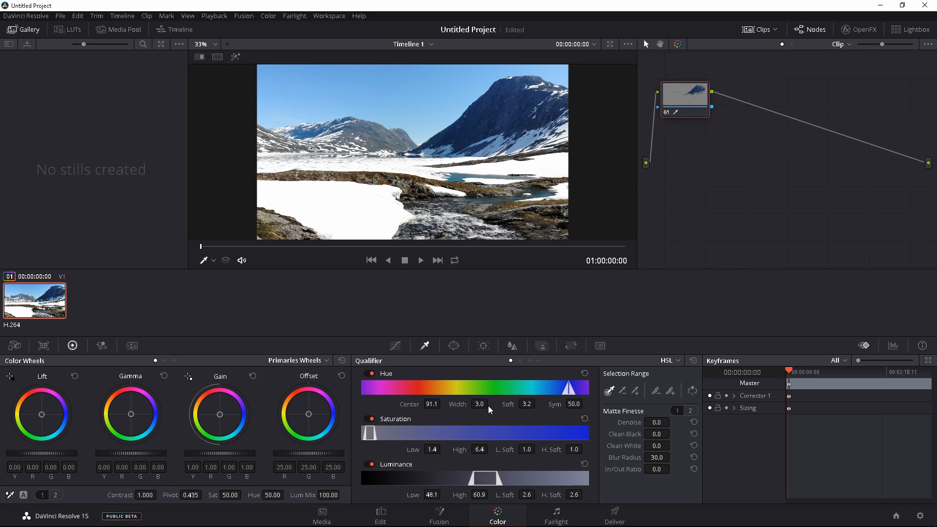
mouse_move(376, 345)
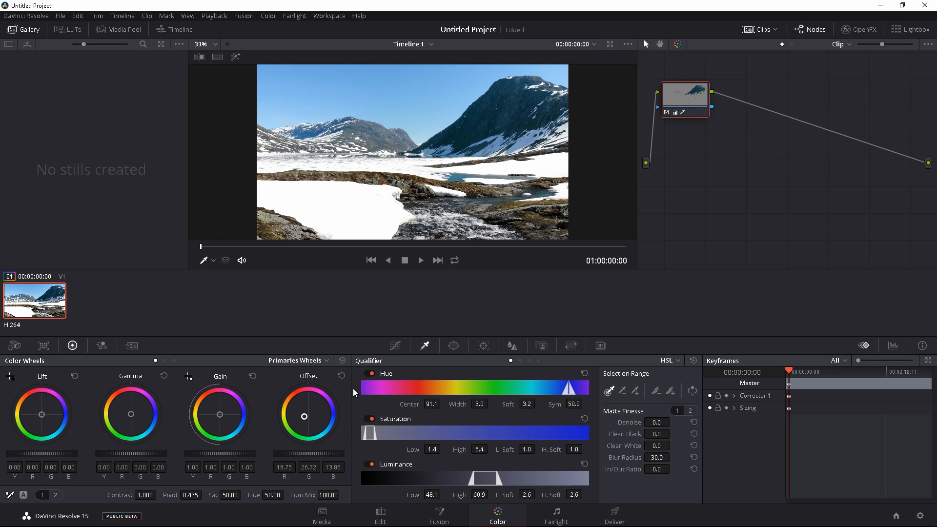
Step: Reset node 01, clearing its qualifier selection and color wheel offsets to neutral
left_click(605, 57)
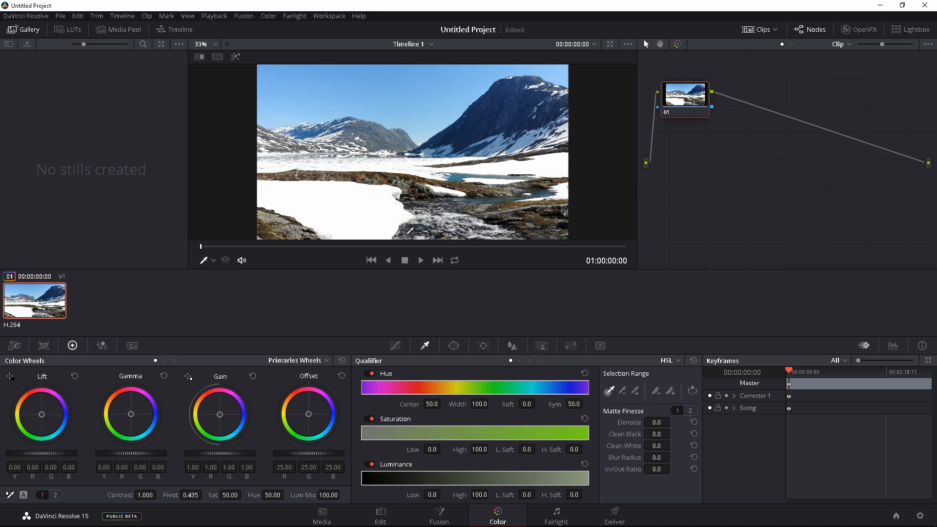
Step: Add Hue vs Sat curve points around blue hue 114.2 on node 01
left_click(394, 346)
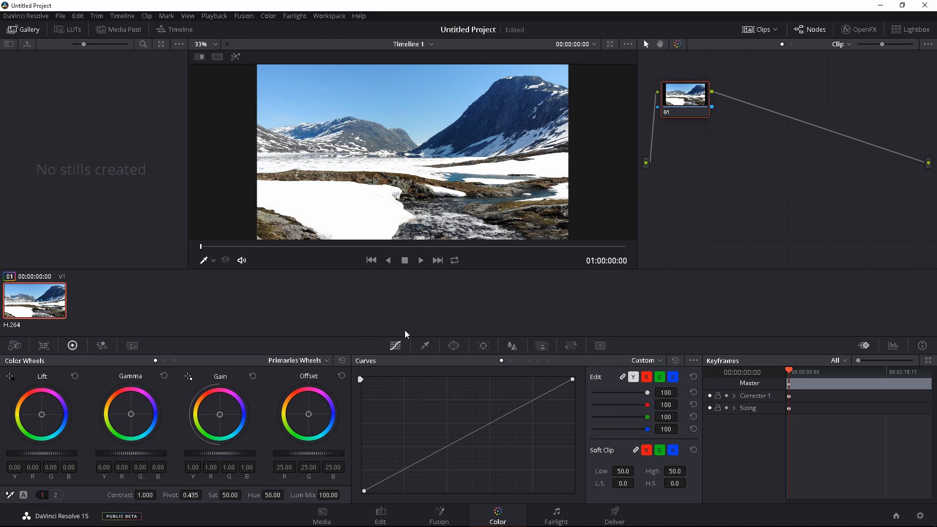
mouse_move(651, 329)
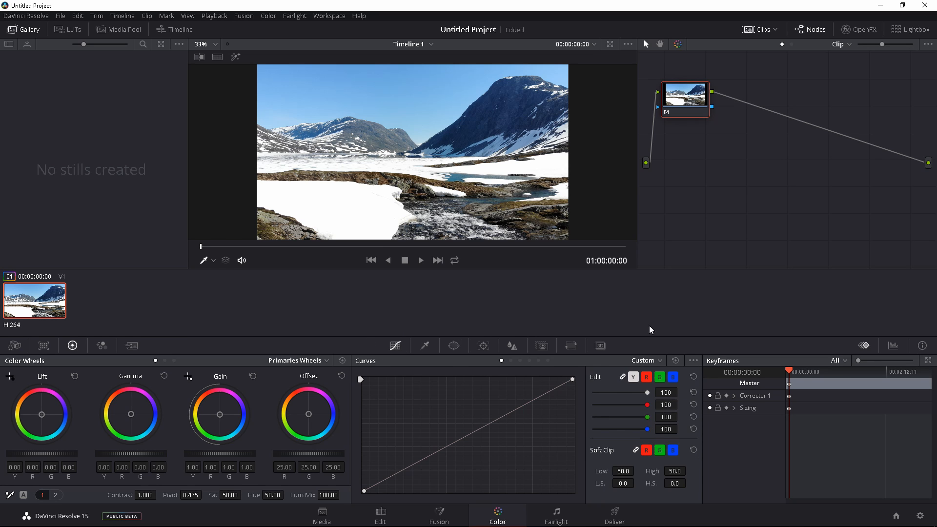
left_click(645, 360)
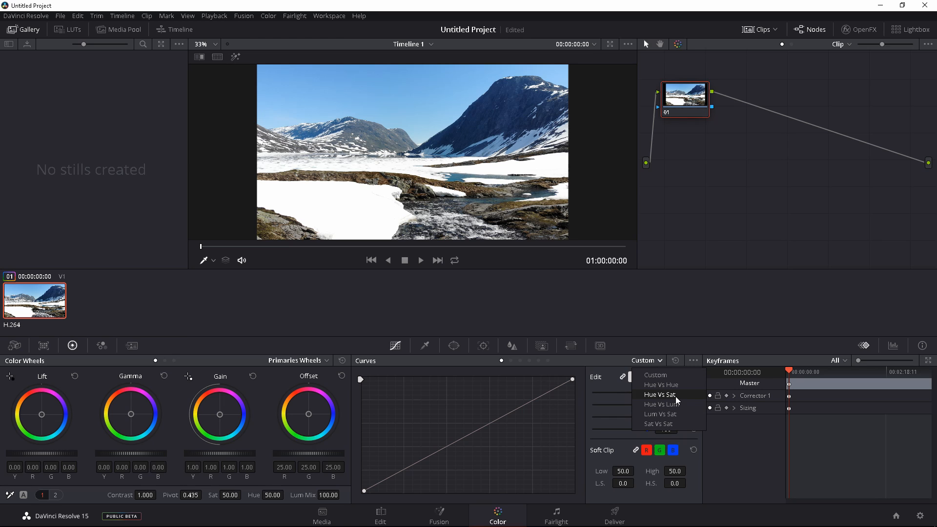
mouse_move(674, 400)
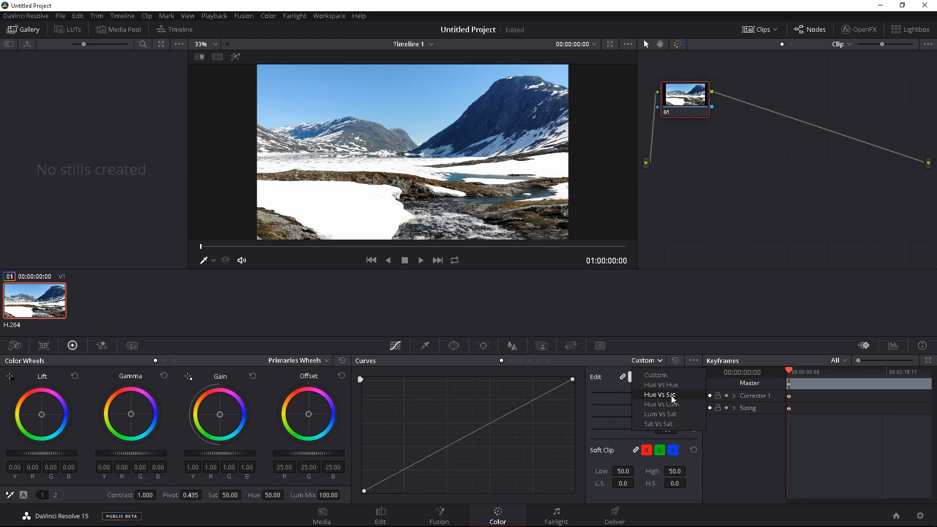
left_click(661, 395)
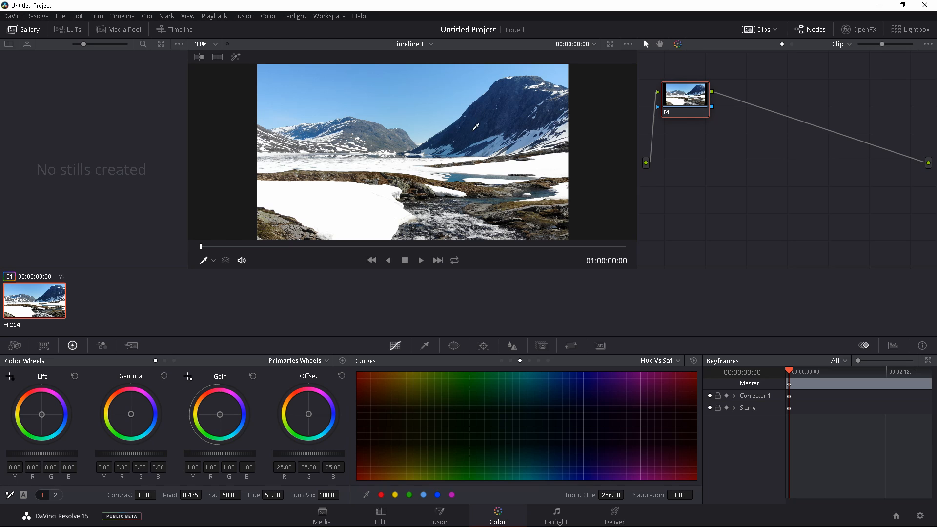
mouse_move(499, 114)
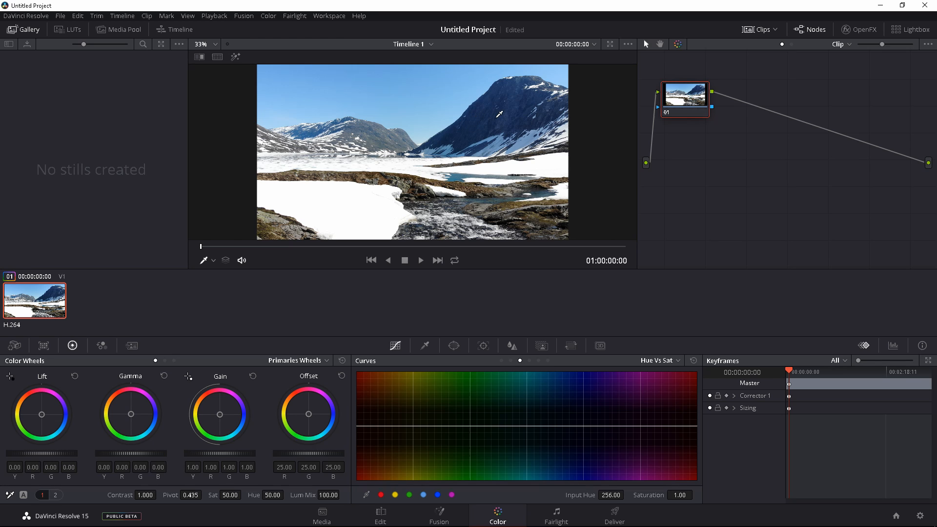
left_click(562, 425)
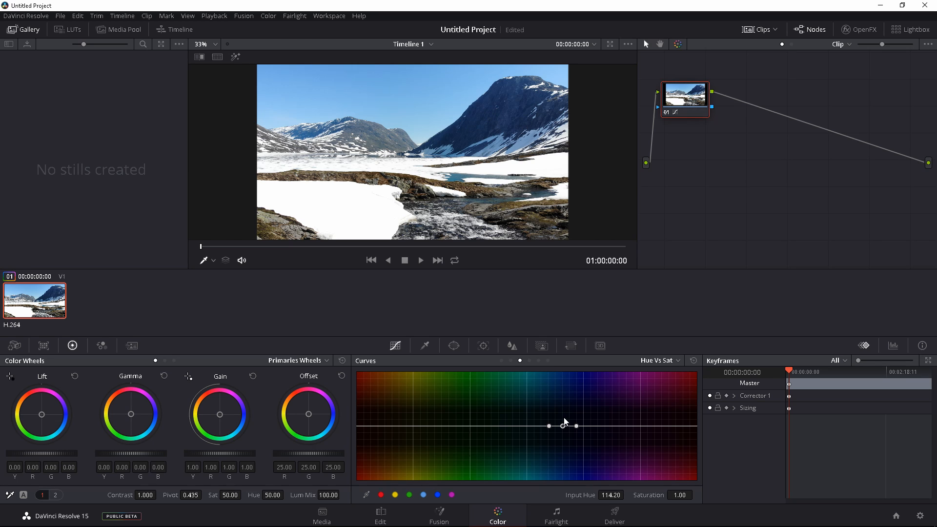
mouse_move(564, 428)
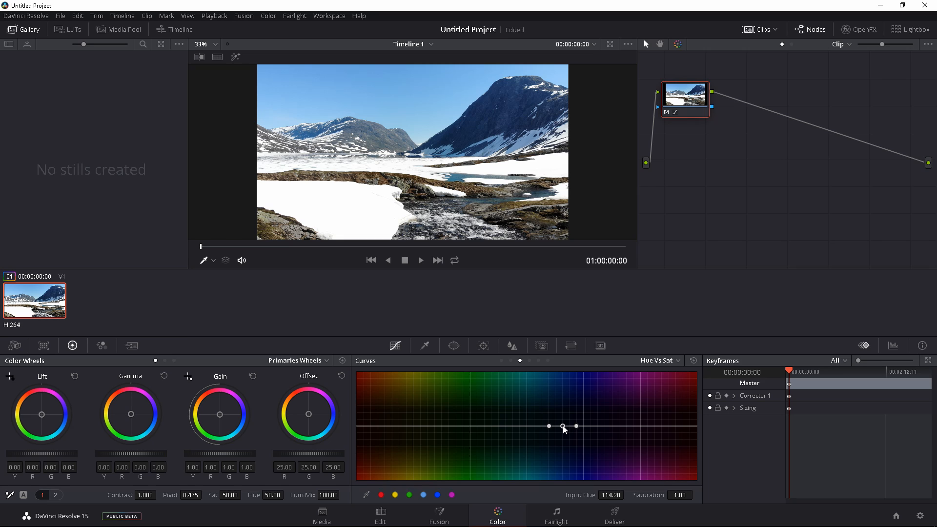